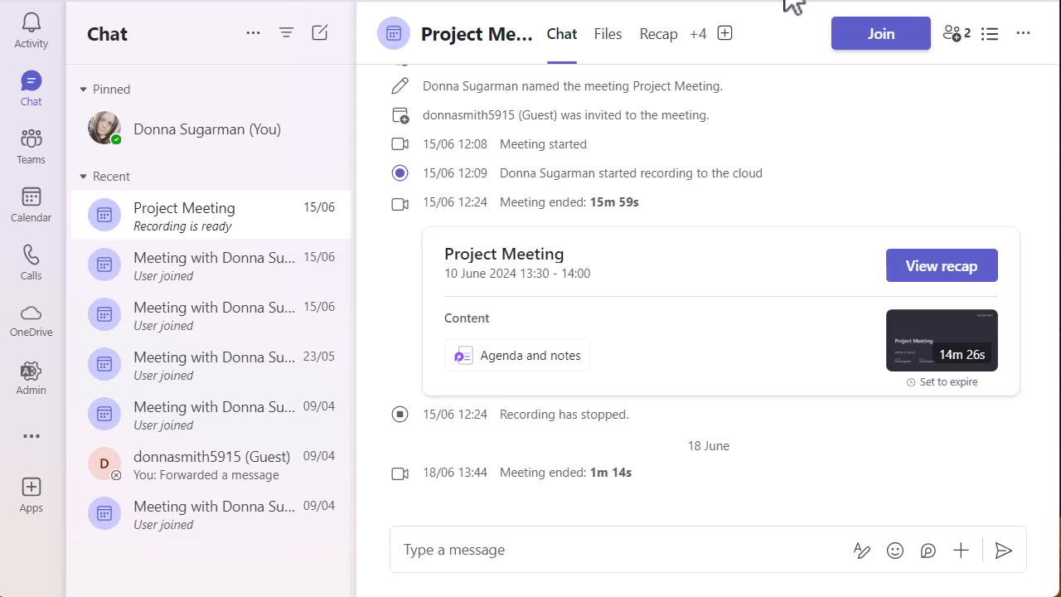
{"action": "mouse_move", "coordinate": [892, 550]}
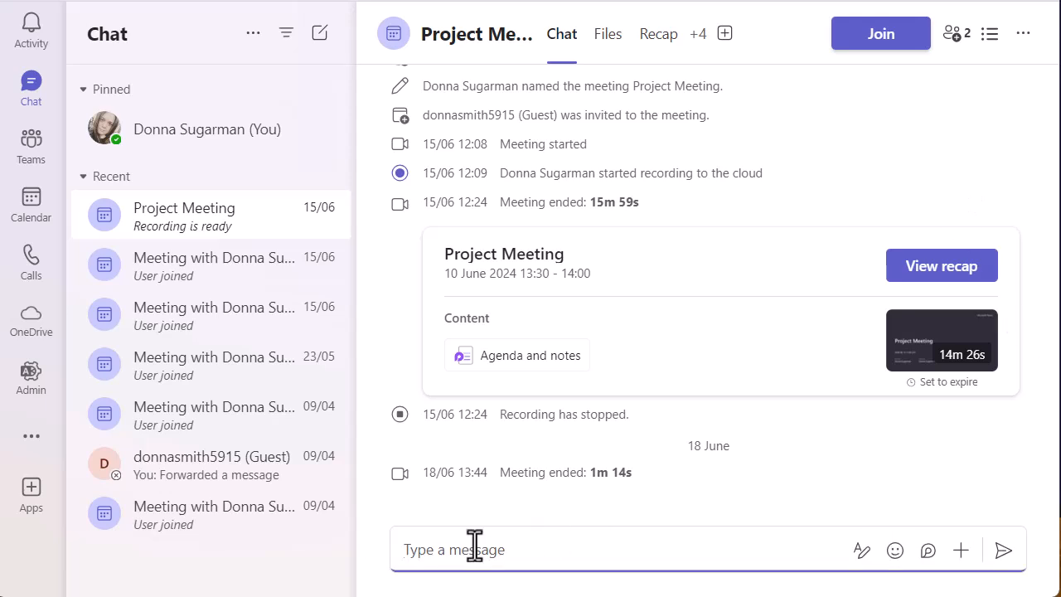
Step: Browse the Project Meeting chat's slash commands (/busy, /dnd, /away, /available) and begin entering /away
{"action": "type", "text": "/"}
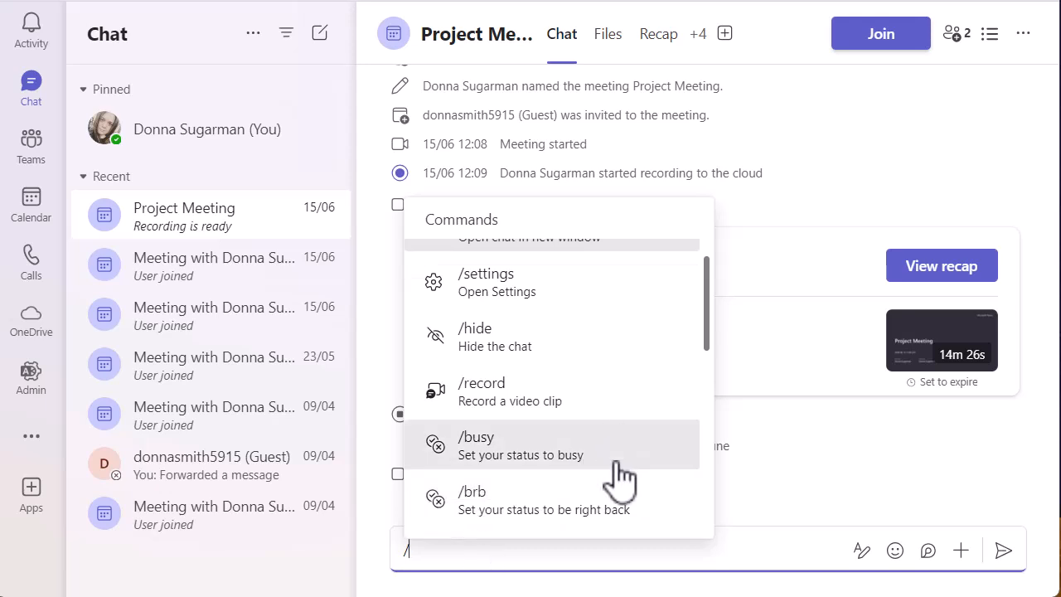
{"action": "scroll", "scroll_direction": "down", "scroll_amount": 3}
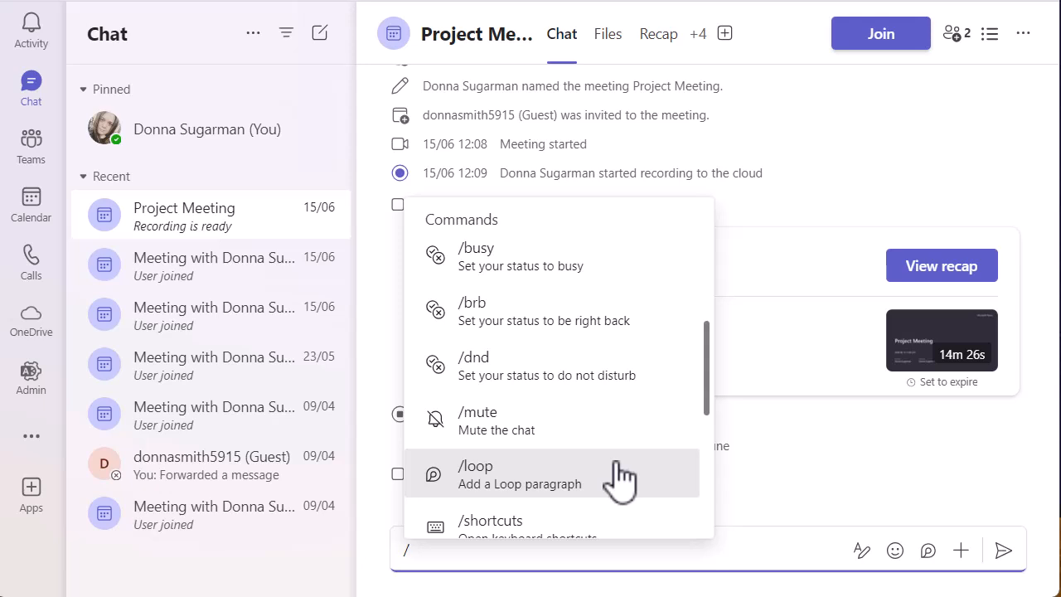
{"action": "scroll", "scroll_direction": "down", "scroll_amount": 3}
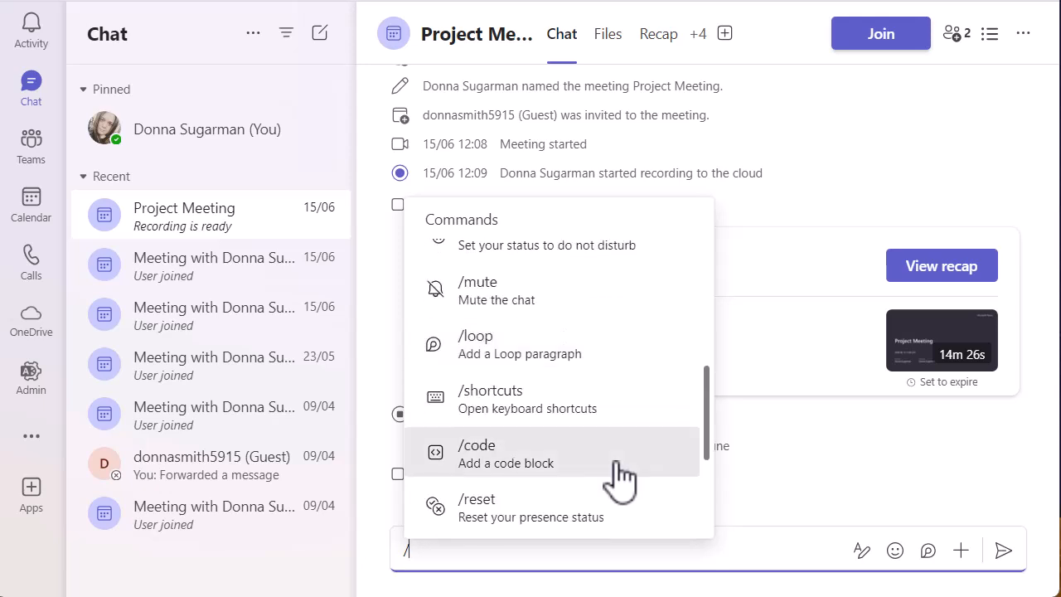
{"action": "scroll", "scroll_direction": "down", "scroll_amount": 3}
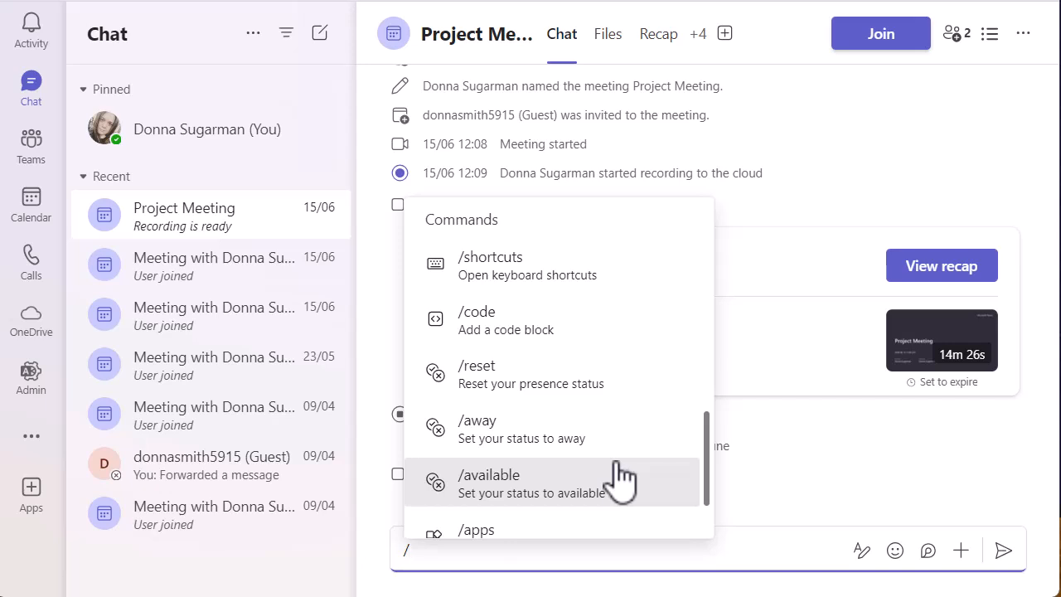
{"action": "type", "text": "aw"}
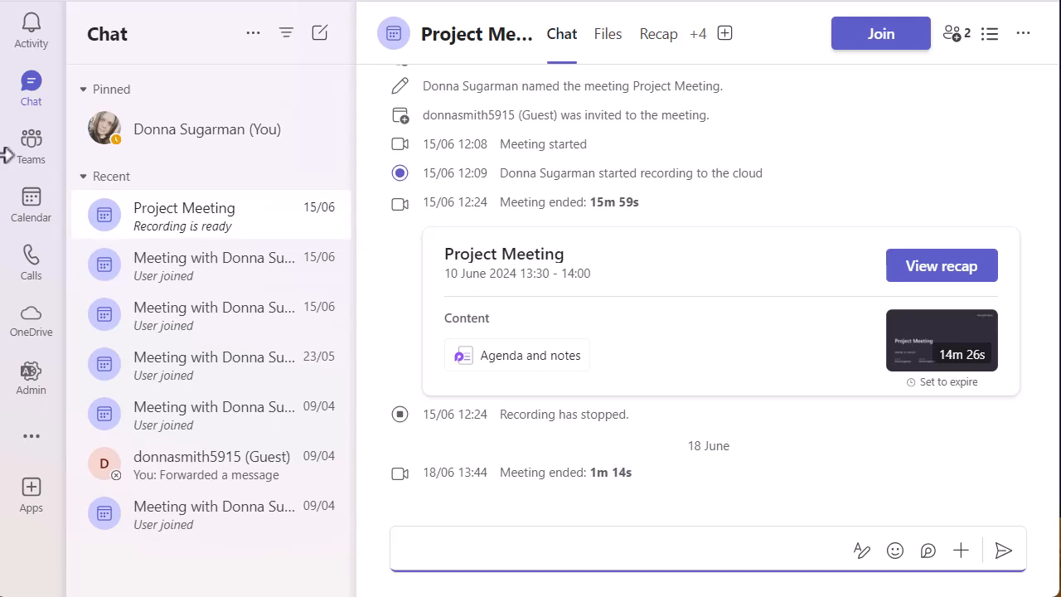
Step: Switch to the Teams view showing the DS Development Services team's LinkedIn Articles channel
{"action": "left_click", "coordinate": [30, 141]}
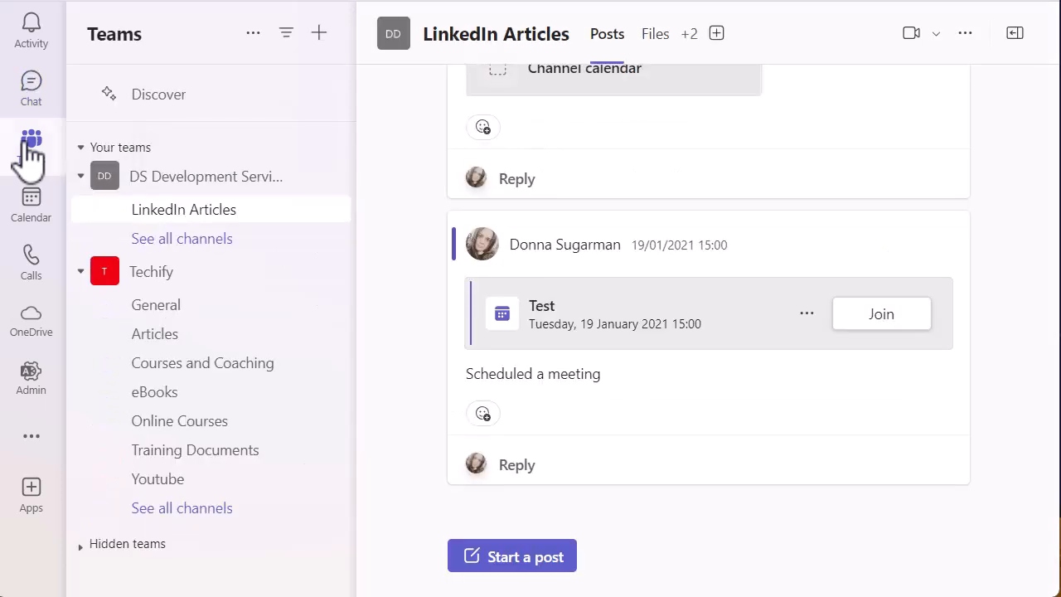
{"action": "mouse_move", "coordinate": [512, 557]}
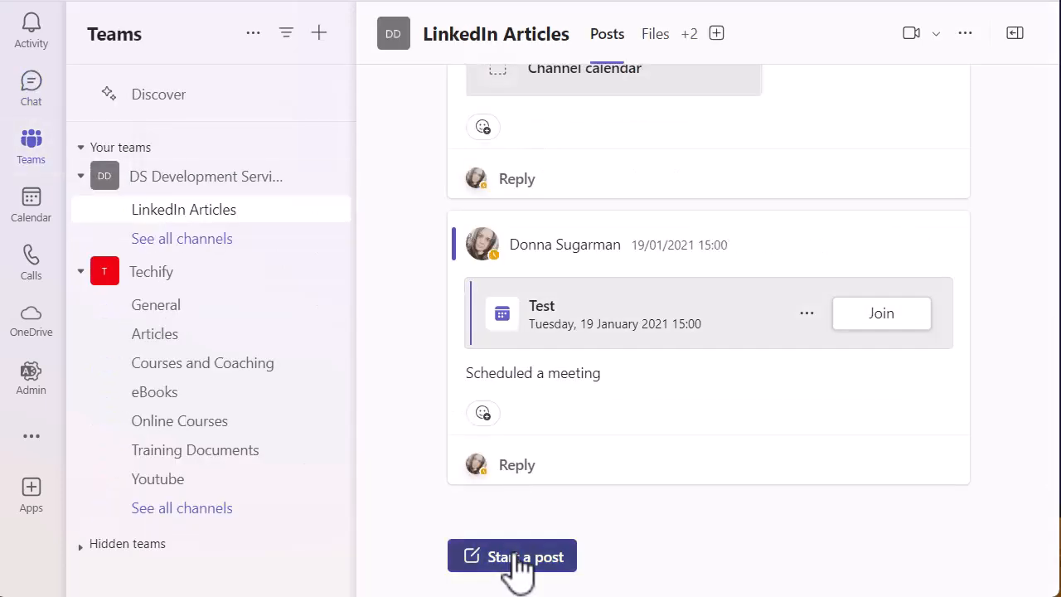
Step: Start a new post in LinkedIn Articles and browse its slash command list
{"action": "left_click", "coordinate": [510, 557]}
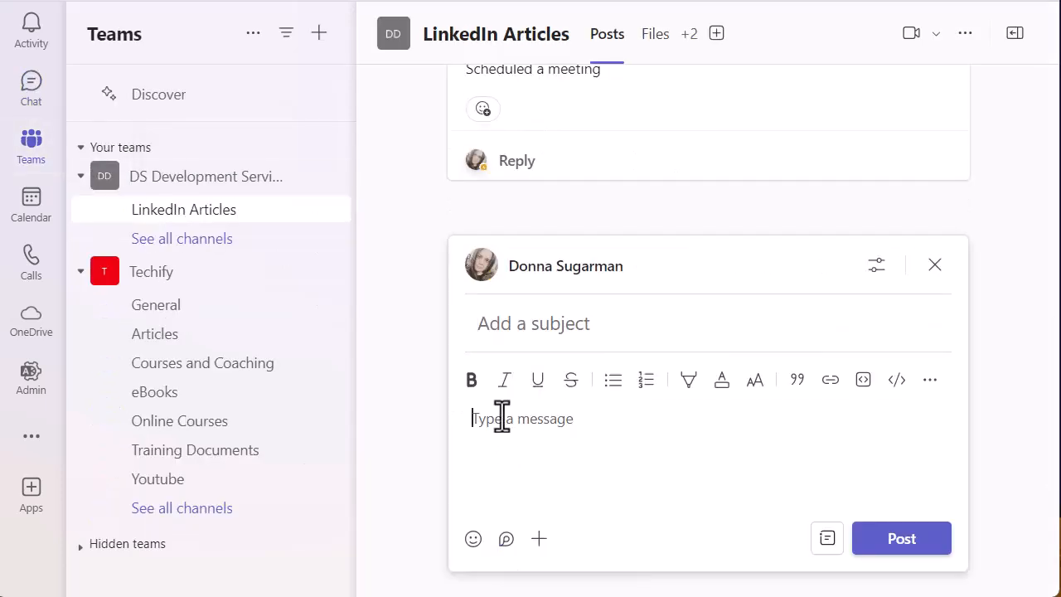
{"action": "type", "text": "/"}
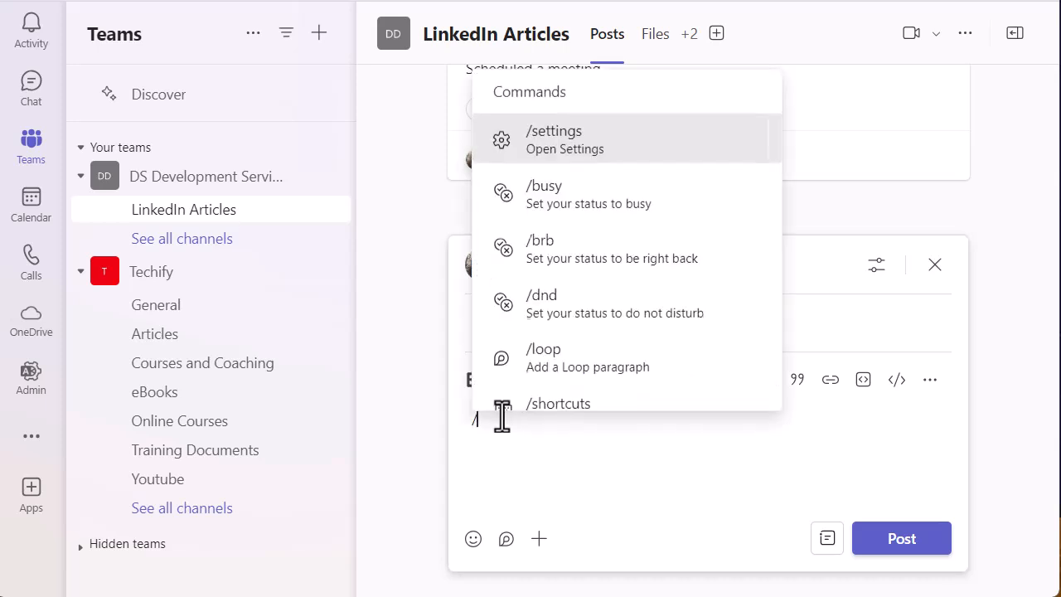
{"action": "scroll", "scroll_direction": "down", "scroll_amount": 3}
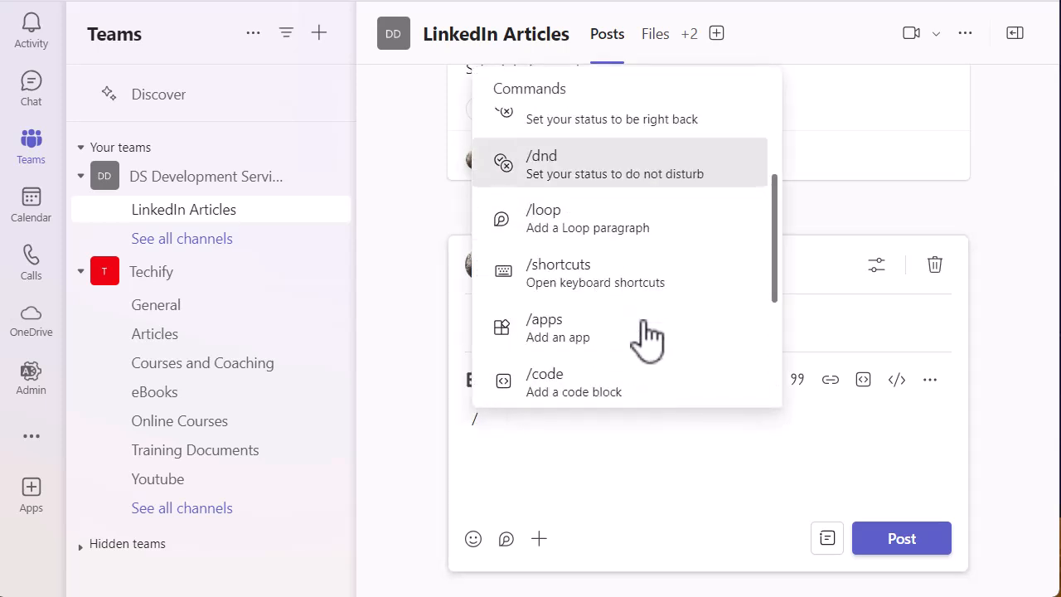
{"action": "scroll", "scroll_direction": "down", "scroll_amount": 3}
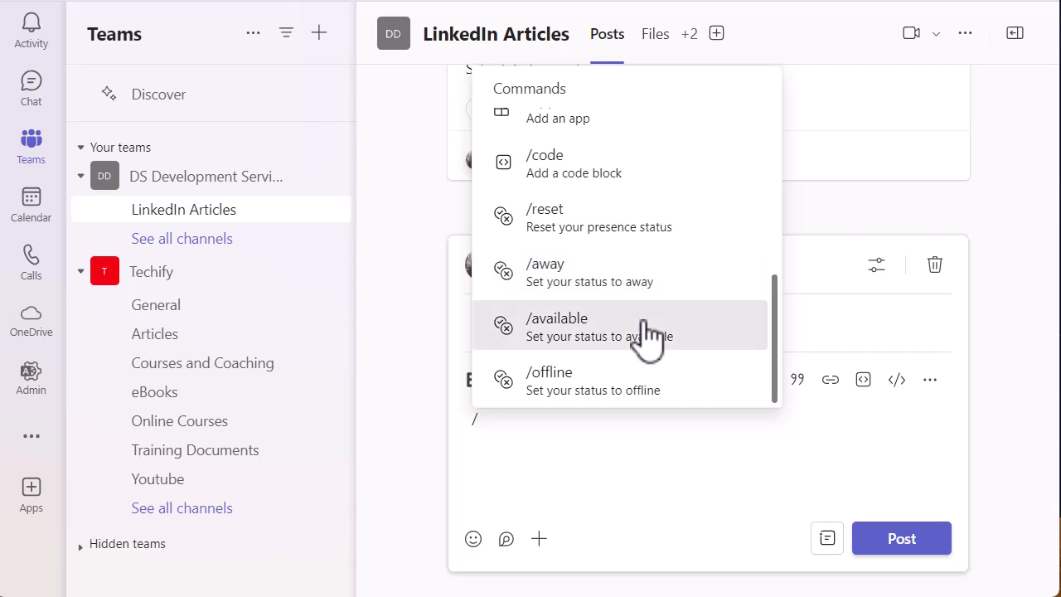